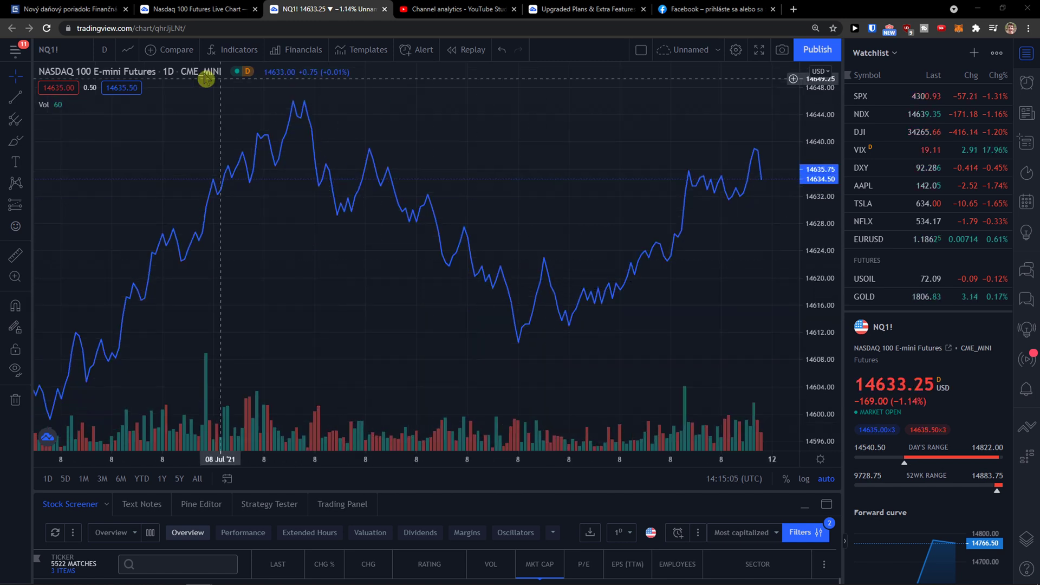
Step: Keep the daily interval and show the NASDAQ 100 futures chart as candlesticks
left_click(104, 50)
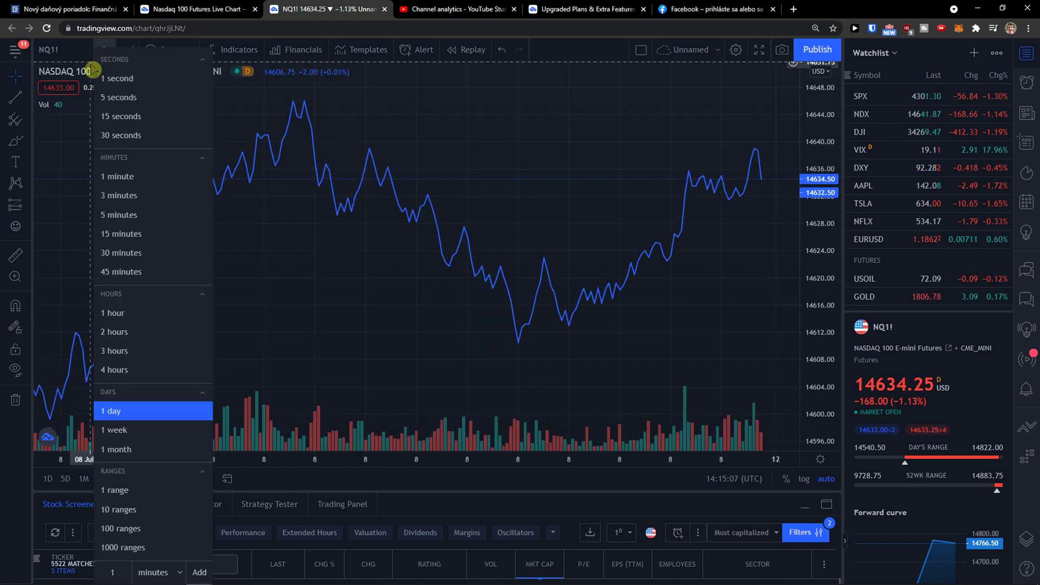
left_click(112, 411)
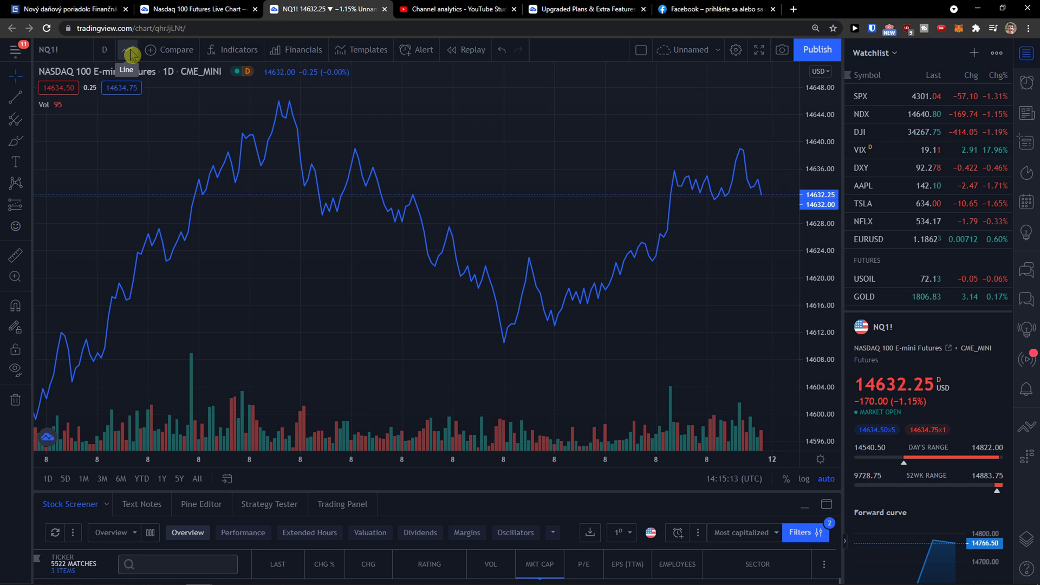
left_click(126, 50)
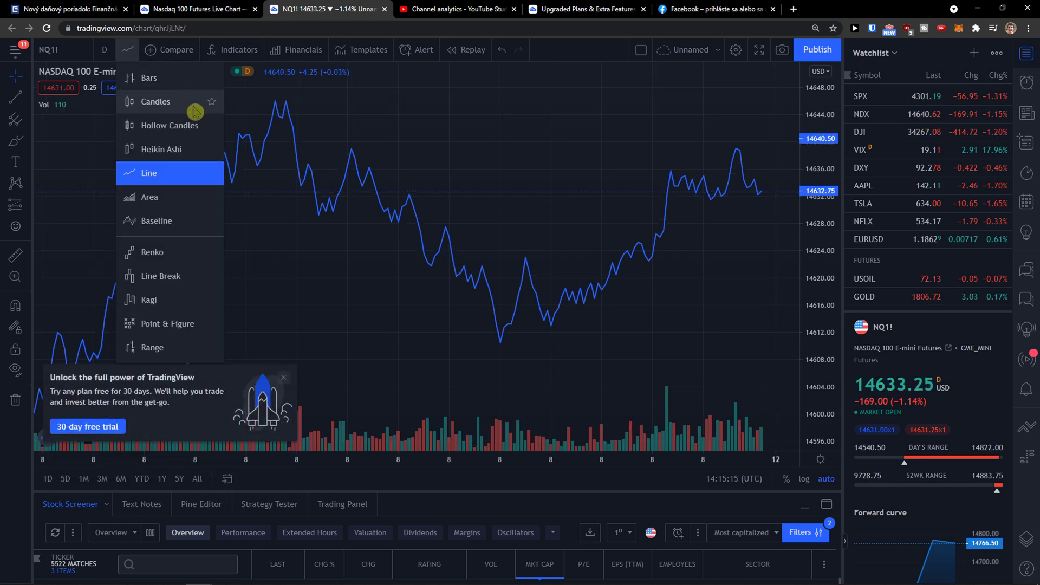
left_click(156, 102)
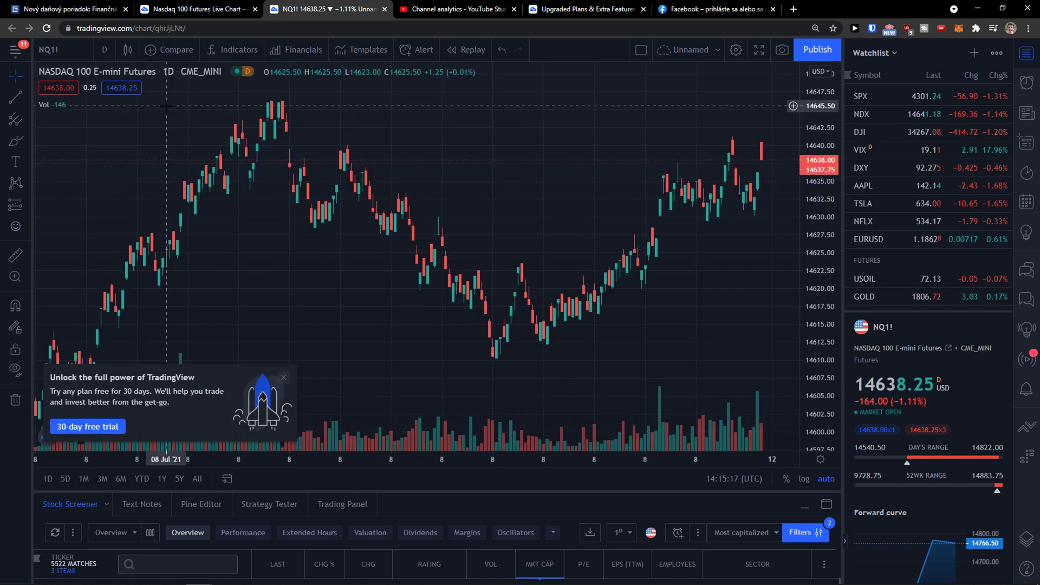
Step: Switch the chart style to Heikin Ashi candles
left_click(126, 49)
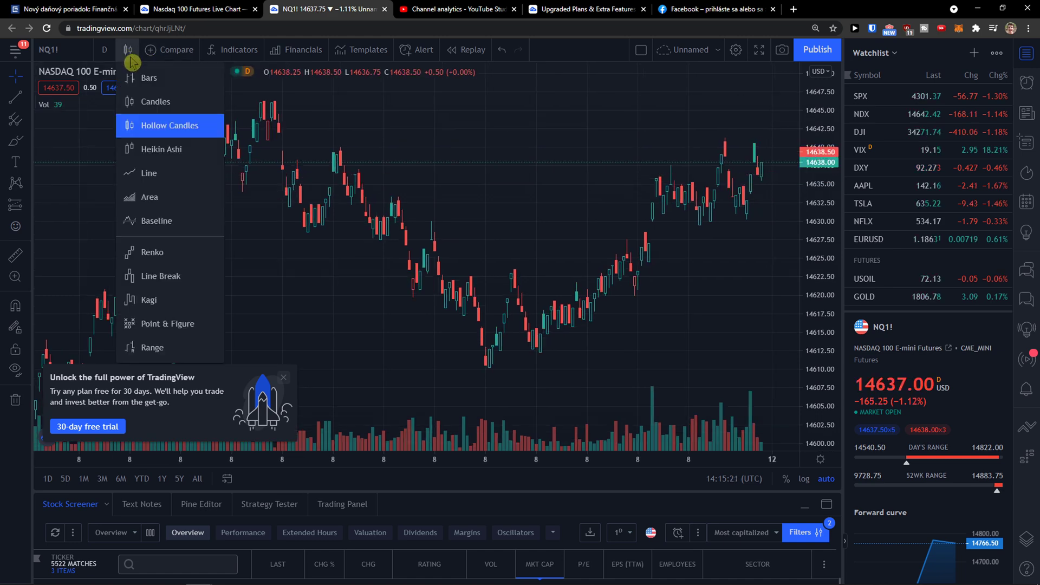
left_click(161, 148)
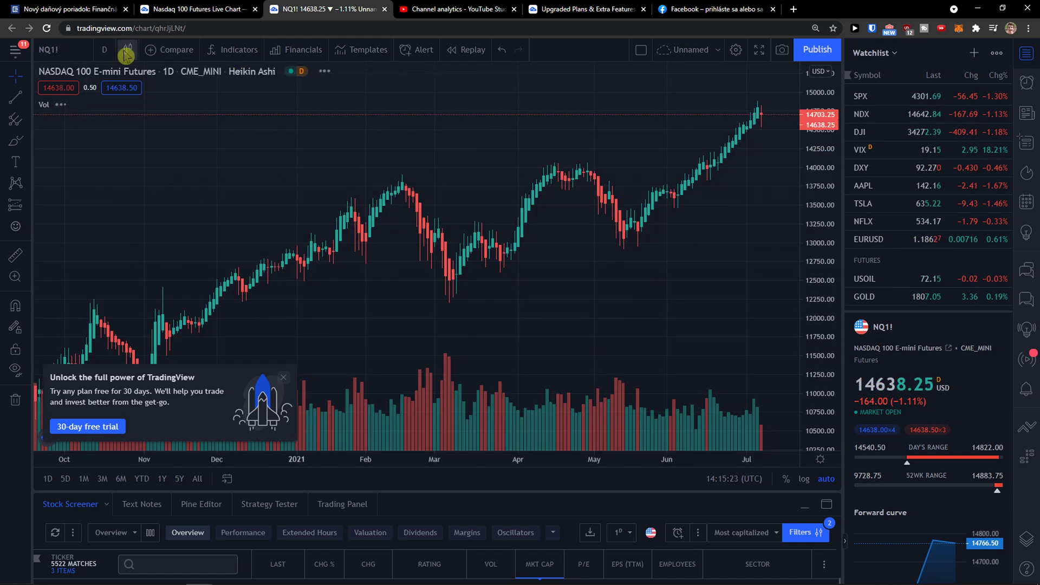
left_click(126, 50)
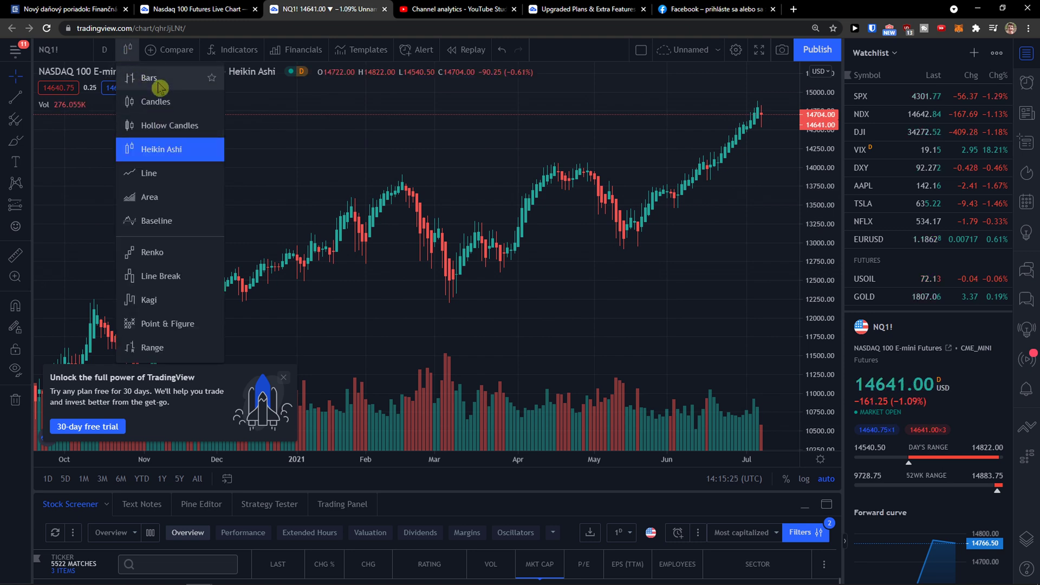